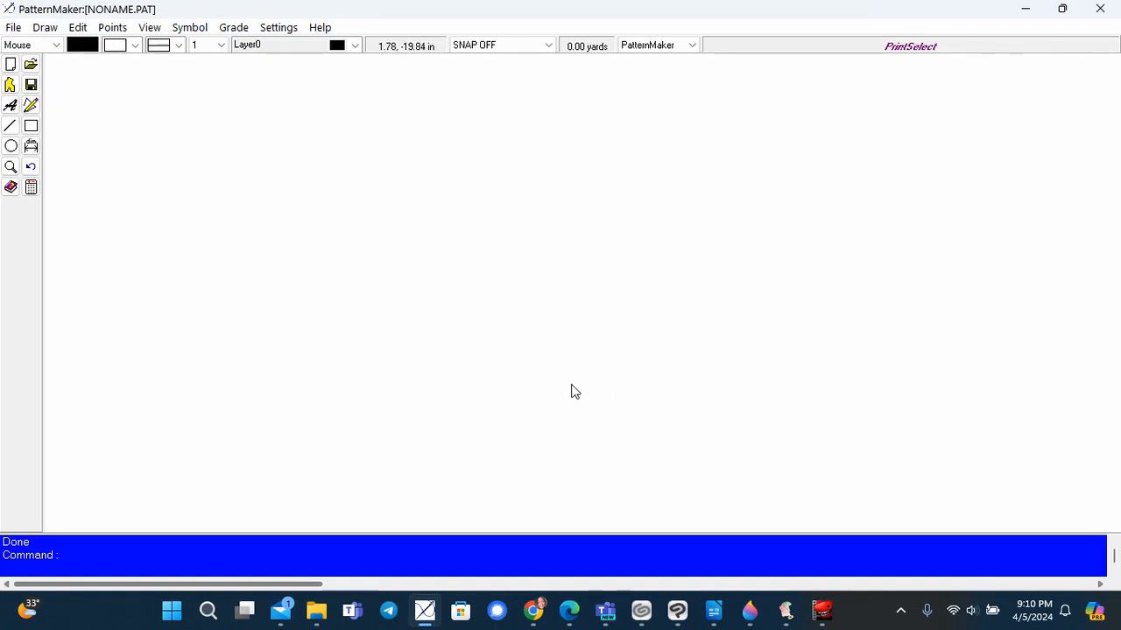
mouse_move(602, 378)
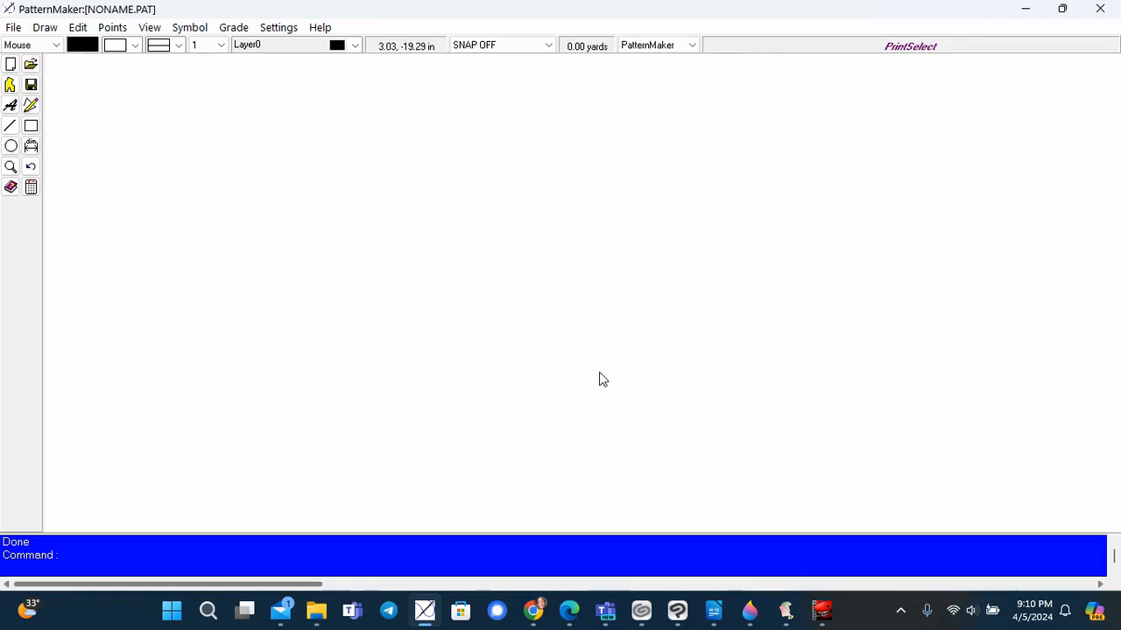
mouse_move(687, 249)
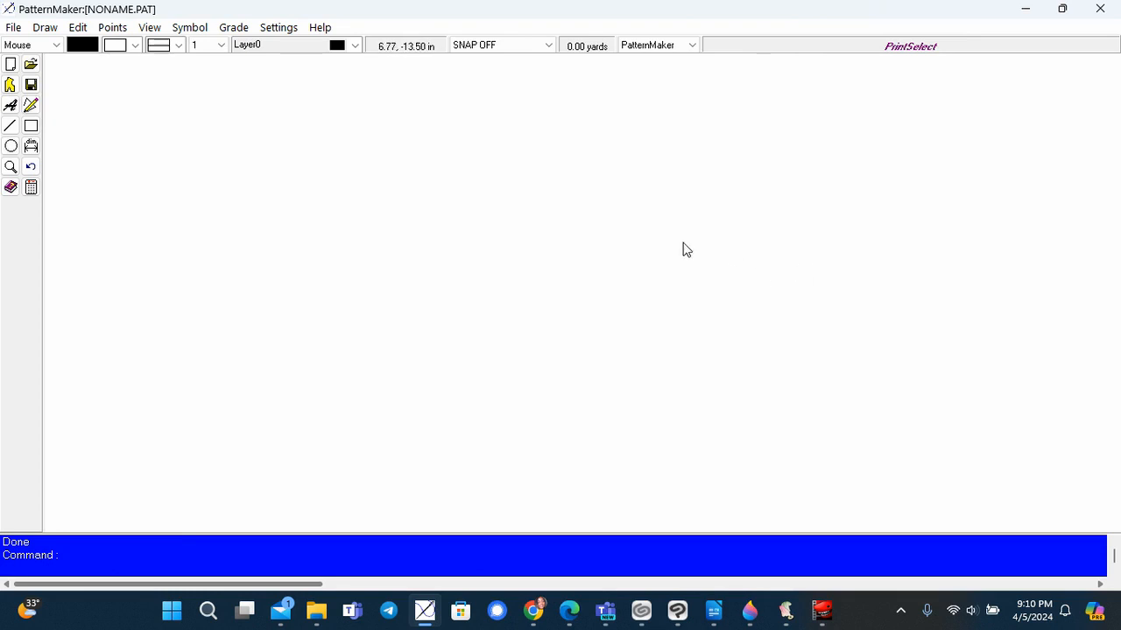
mouse_move(306, 182)
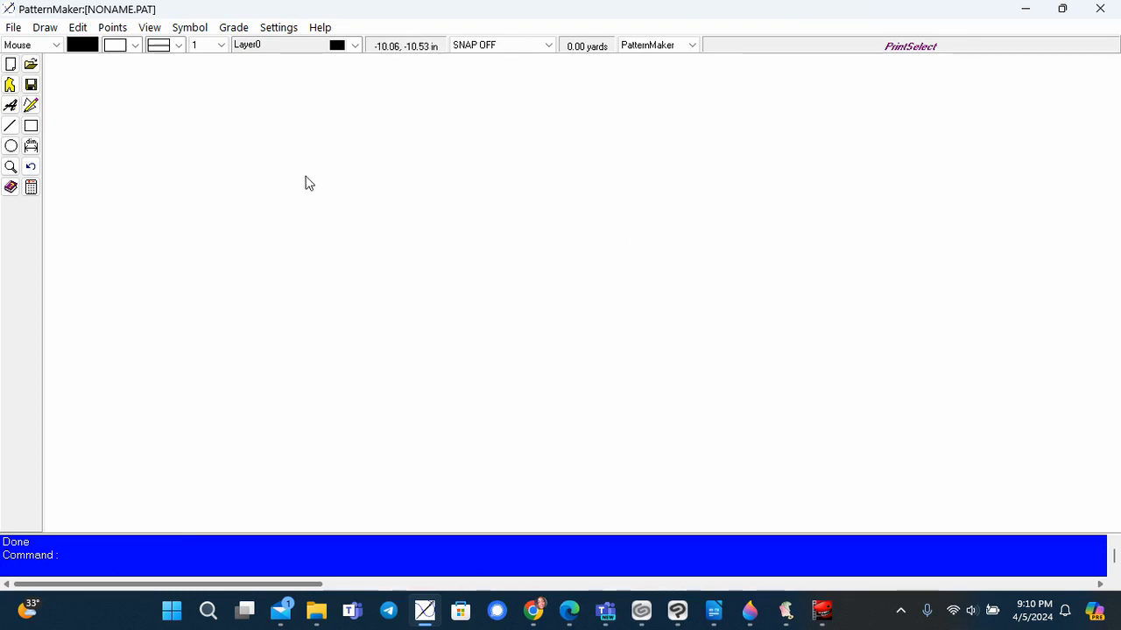
mouse_move(123, 135)
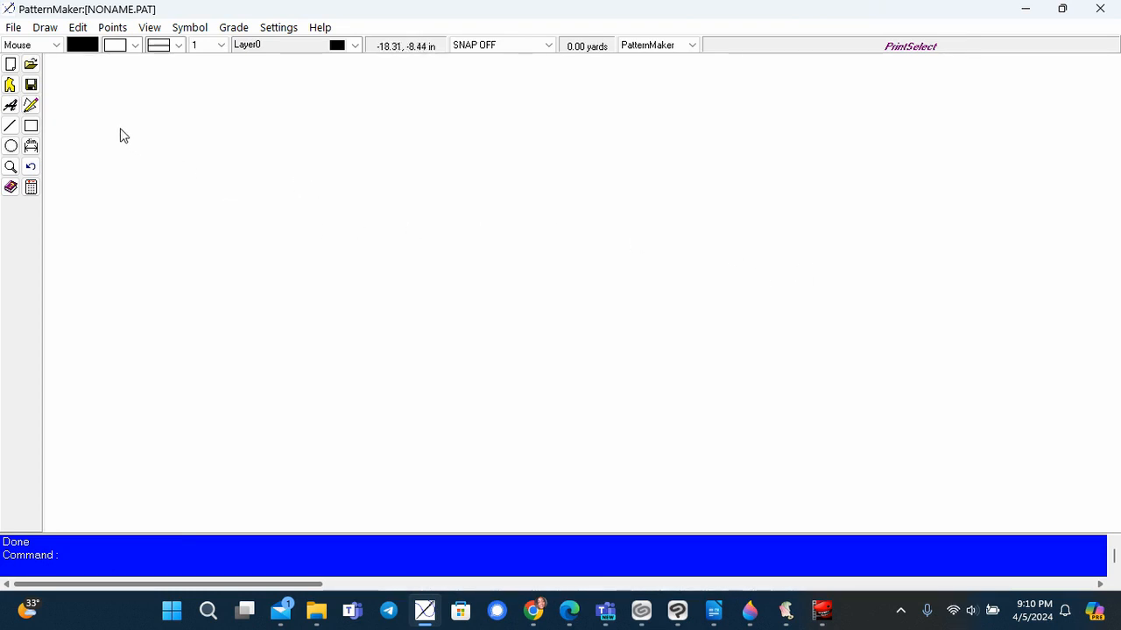
mouse_move(14, 84)
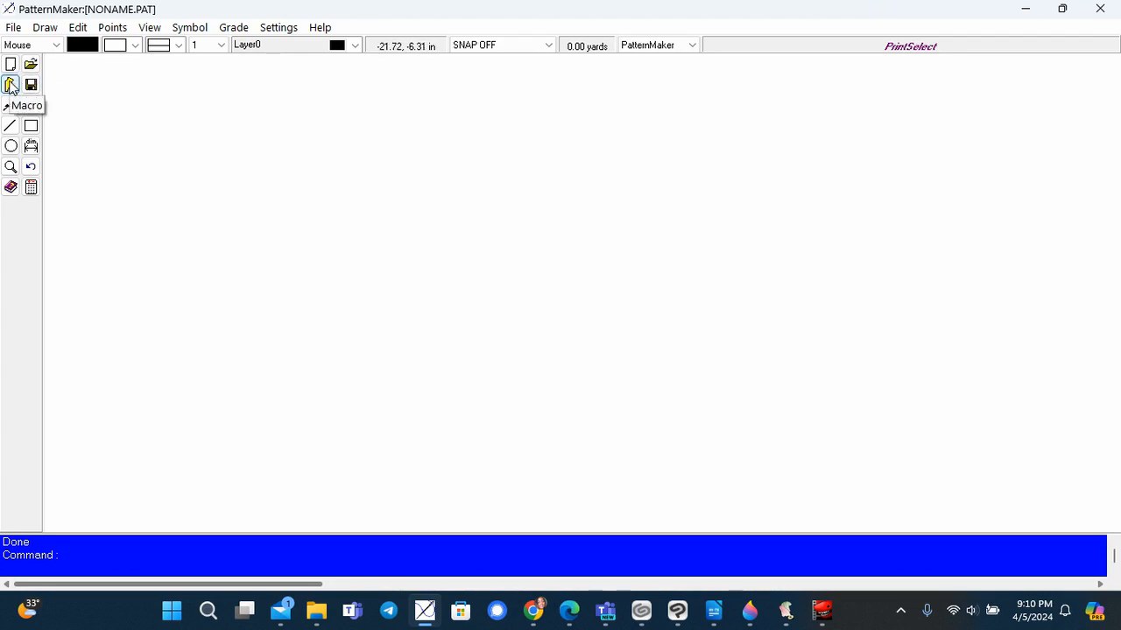
Step: Load the Bustier.mac macro from the Ginani Patterns collection via the Macro tool
click(13, 84)
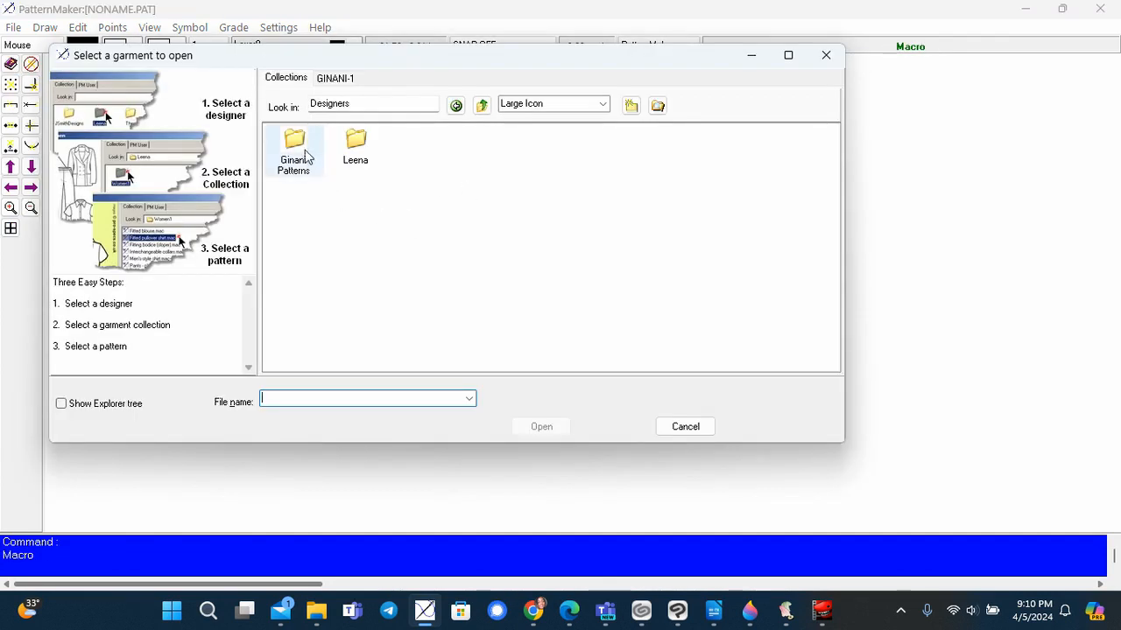
click(294, 144)
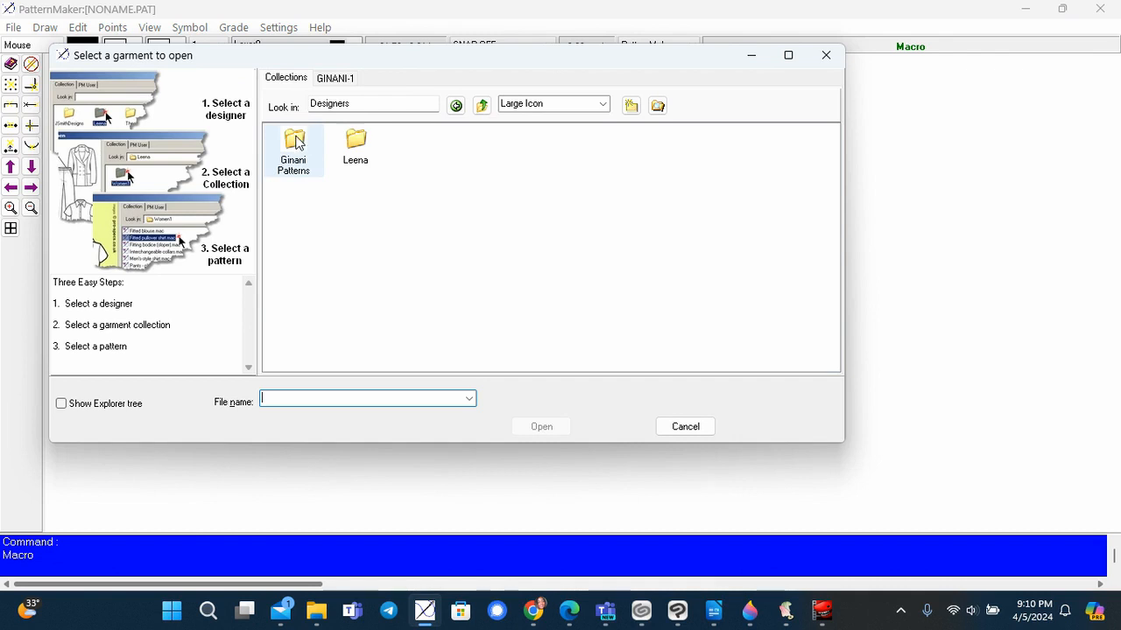
double_click(294, 144)
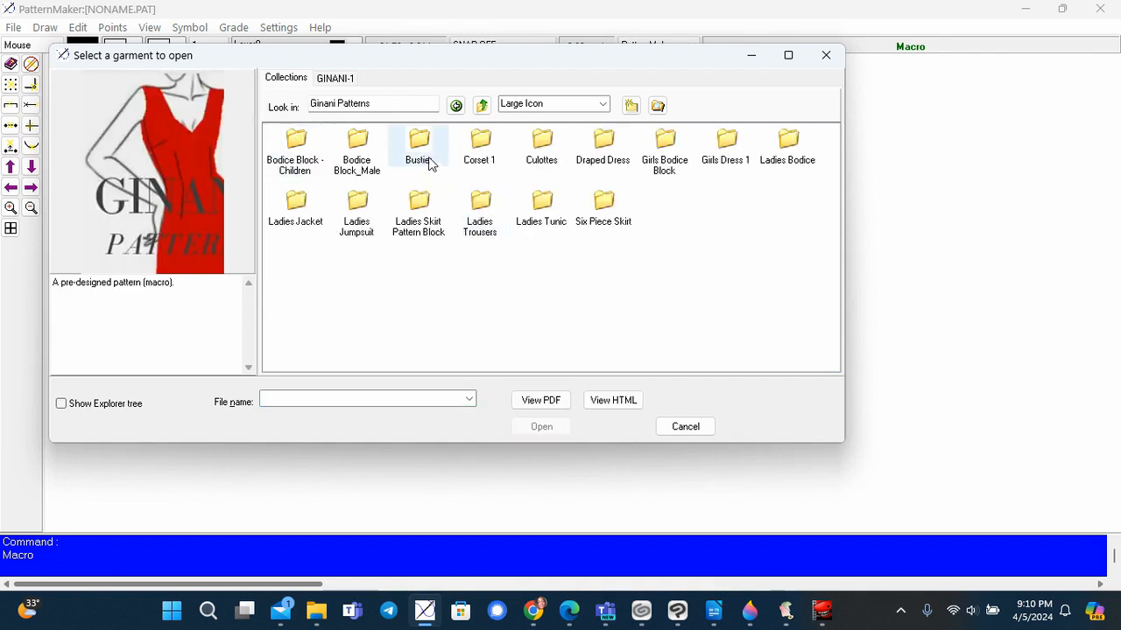
double_click(416, 140)
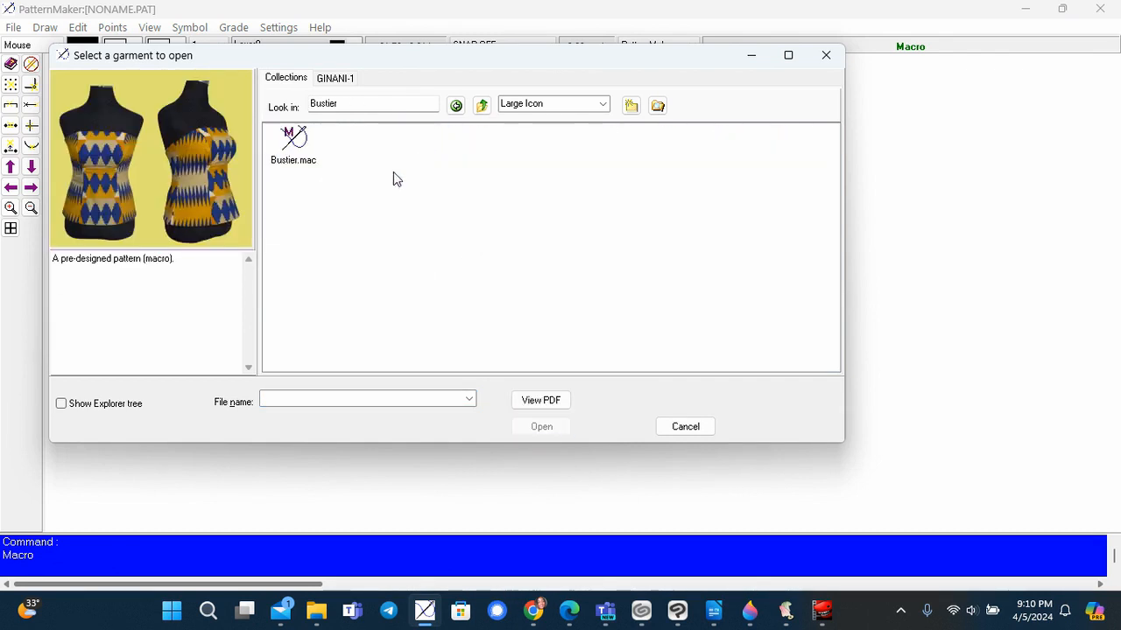
click(294, 144)
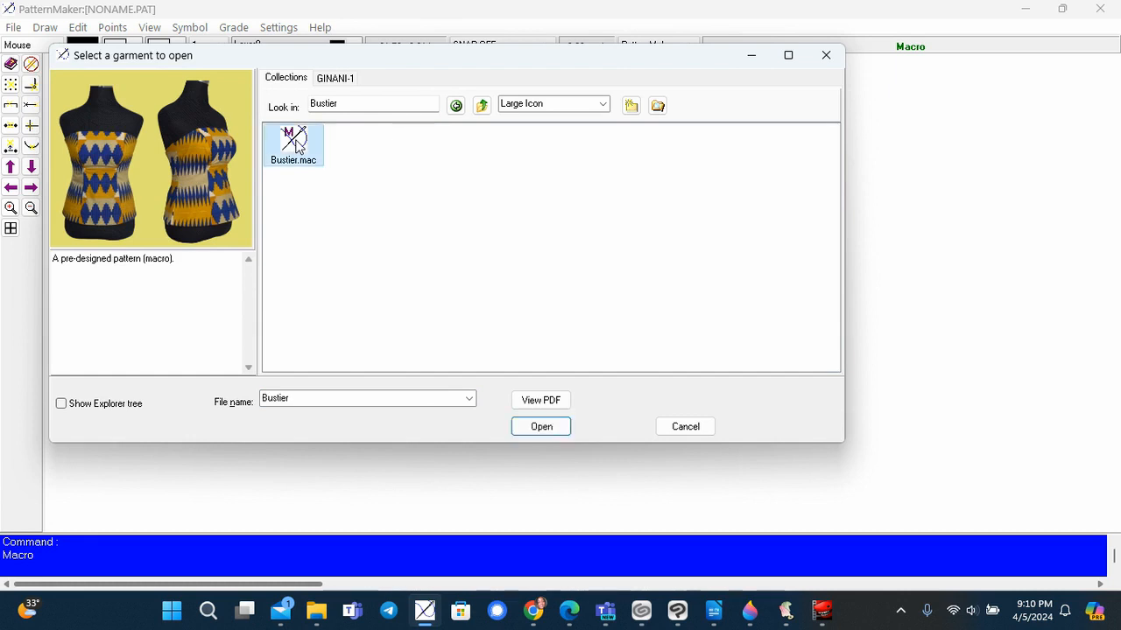
click(539, 427)
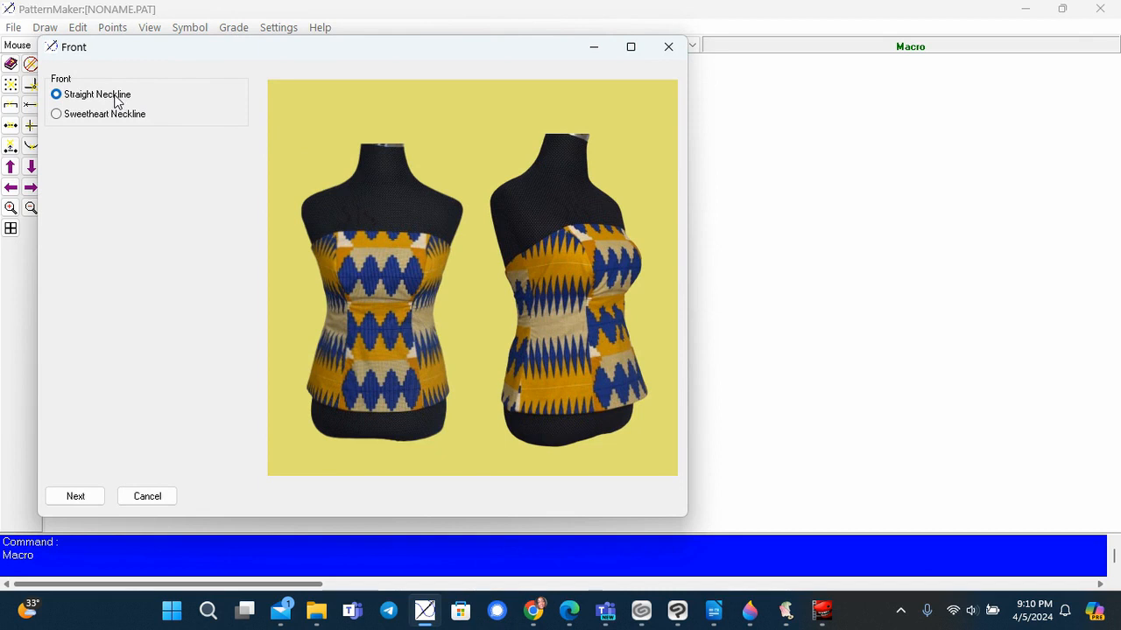
mouse_move(298, 213)
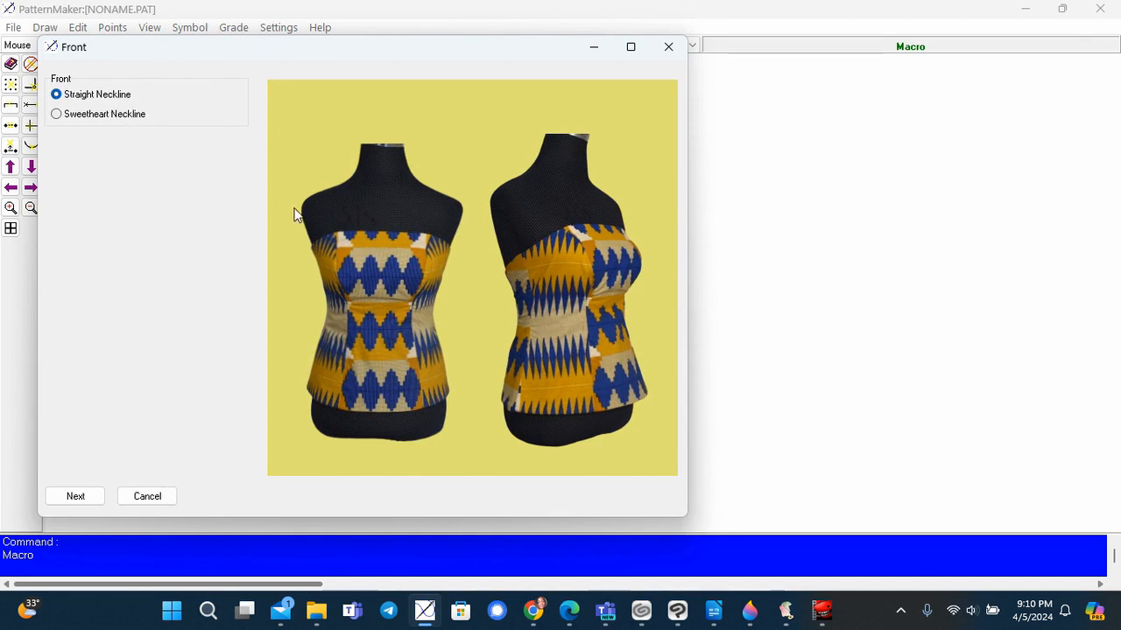
mouse_move(119, 119)
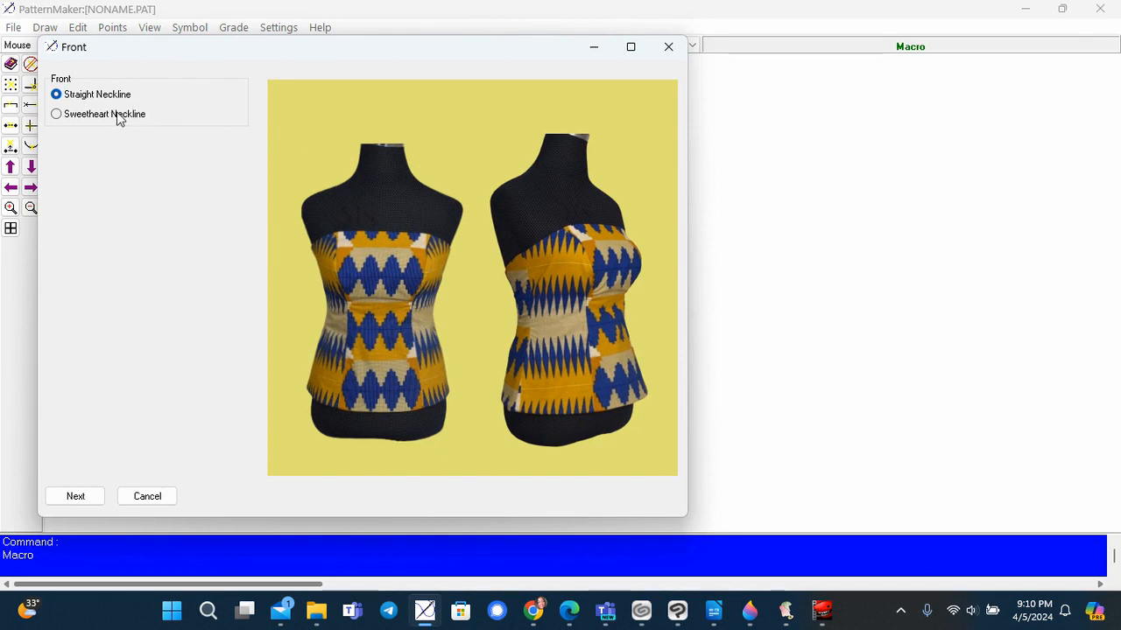
Step: Choose the Sweetheart Neckline for the bustier front and continue
click(56, 113)
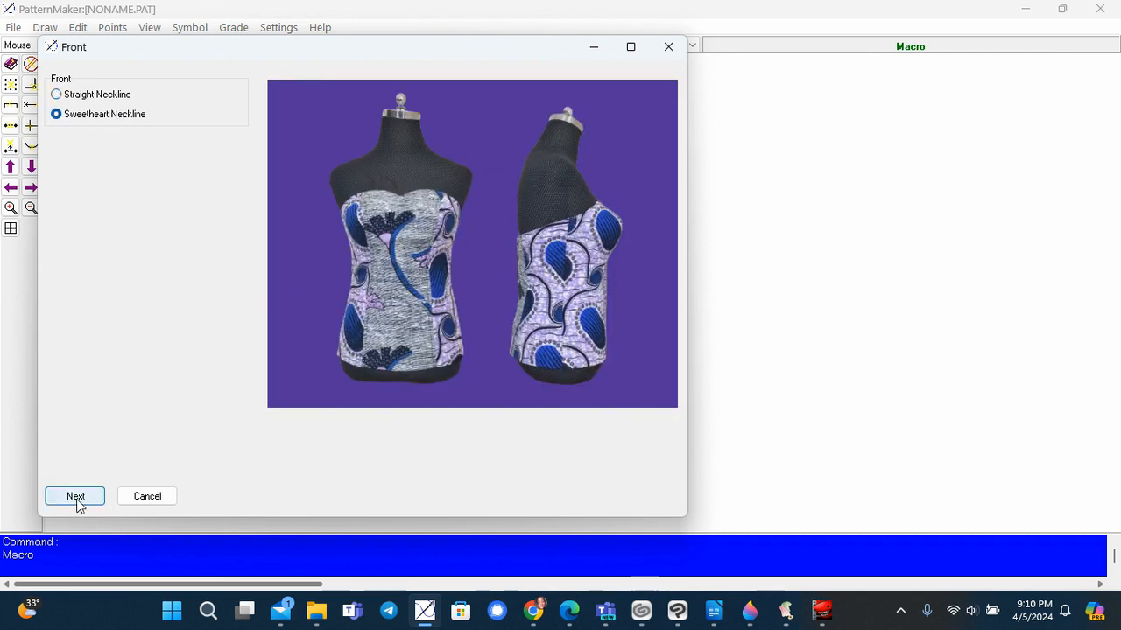
click(74, 495)
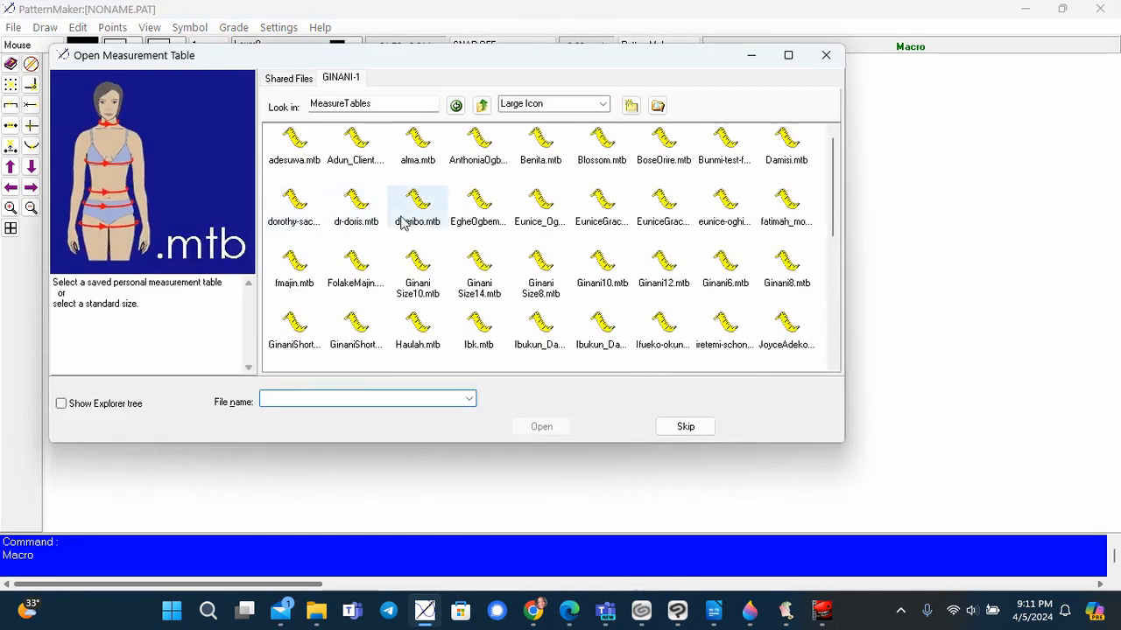
mouse_move(711, 416)
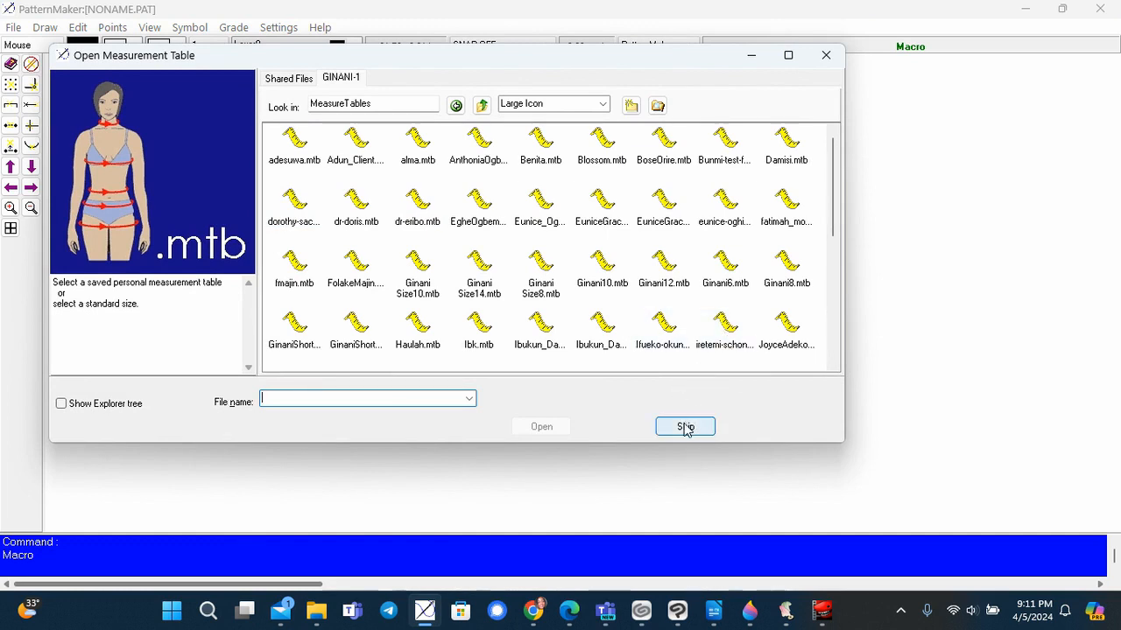
Step: Skip the saved measurement table so the Bustier measurements form appears with defaults
click(685, 427)
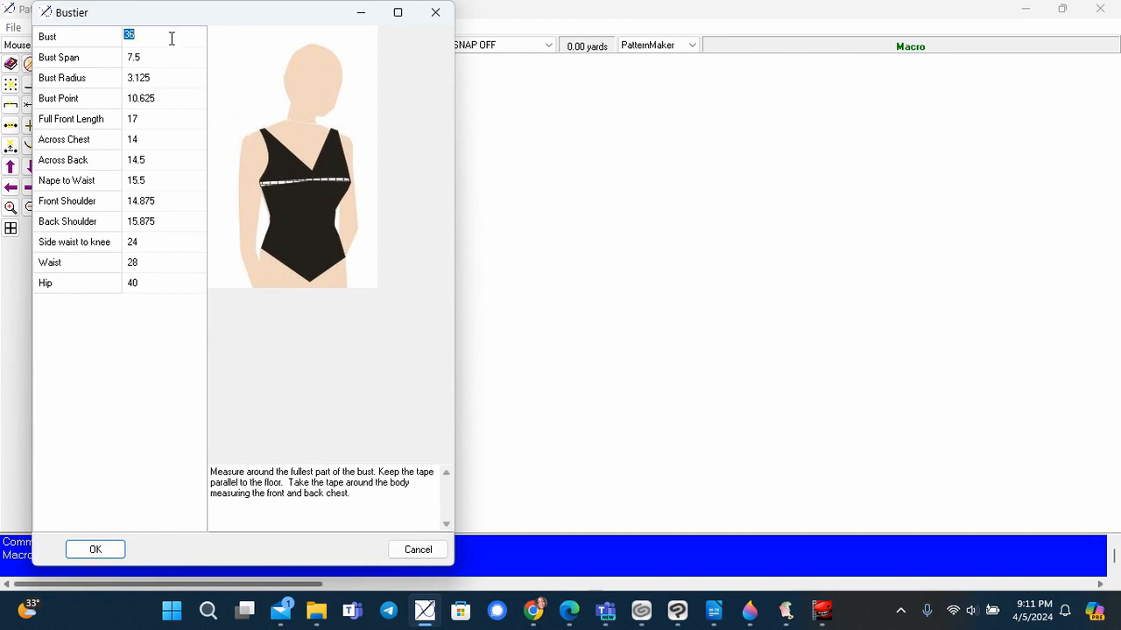
Step: Enter bust 38 and bust span 8, adjust bust radius, and accept the body measurements
text(3)
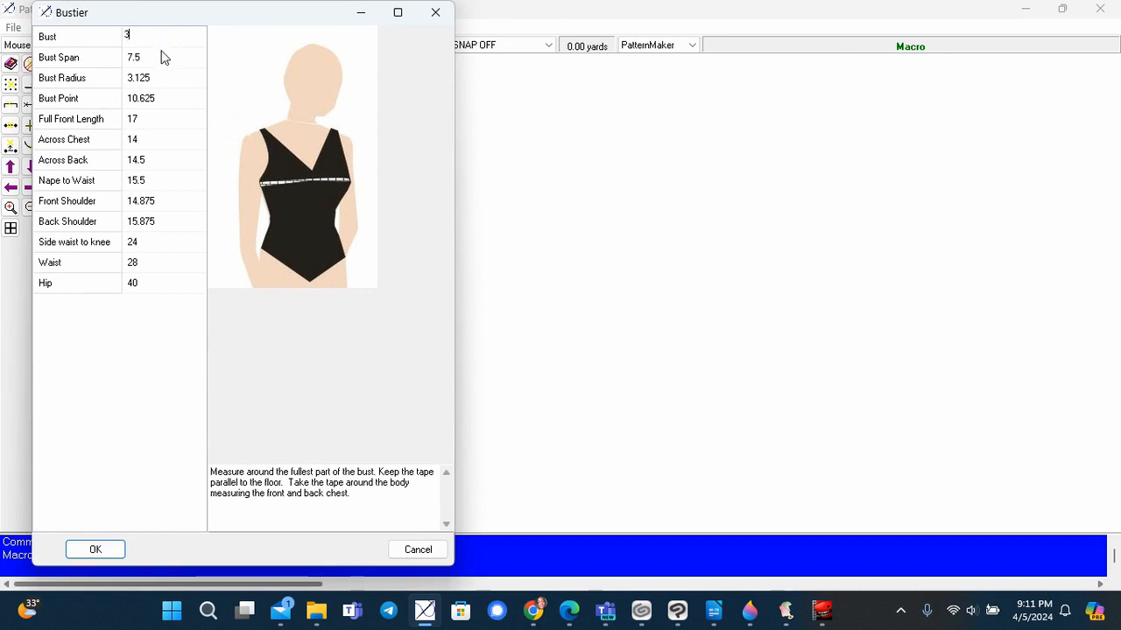
text(8)
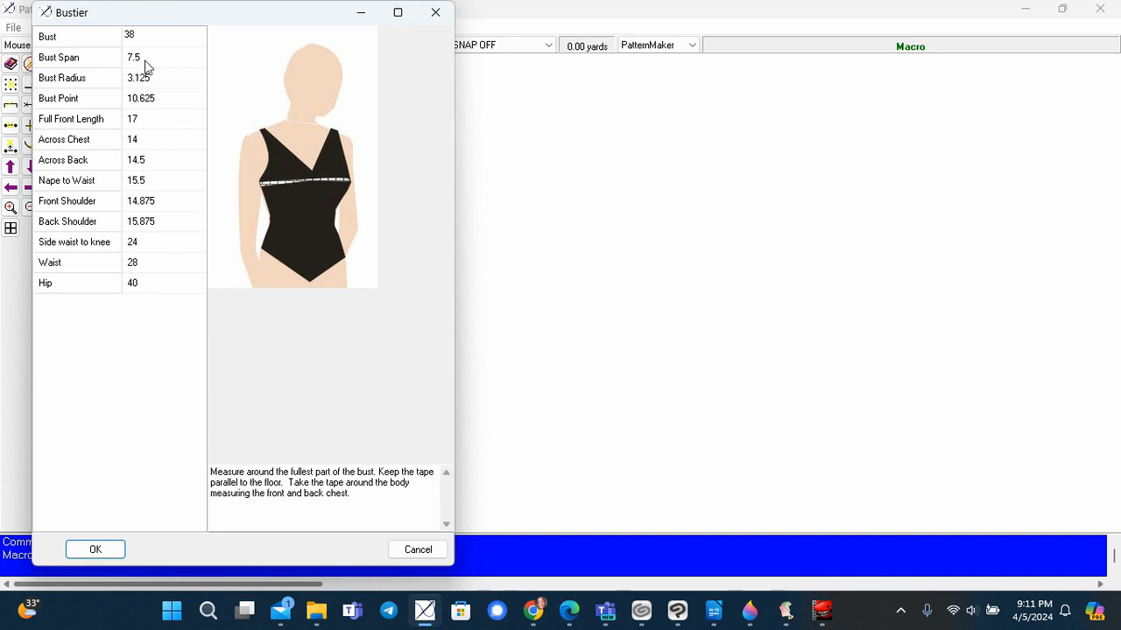
click(143, 56)
text(3.3)
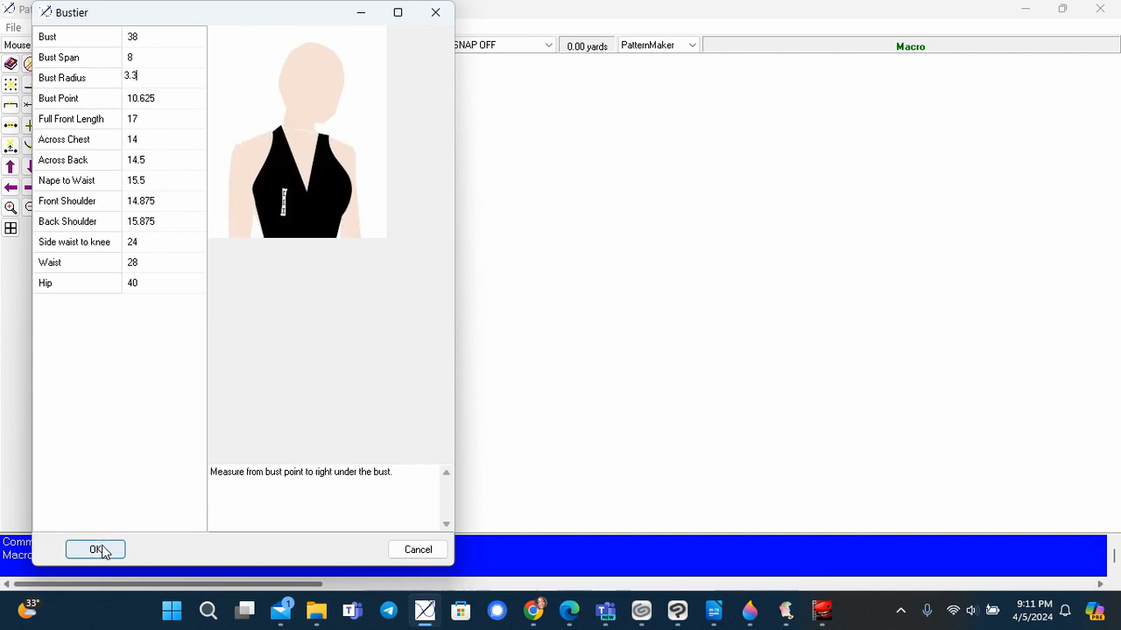
click(95, 550)
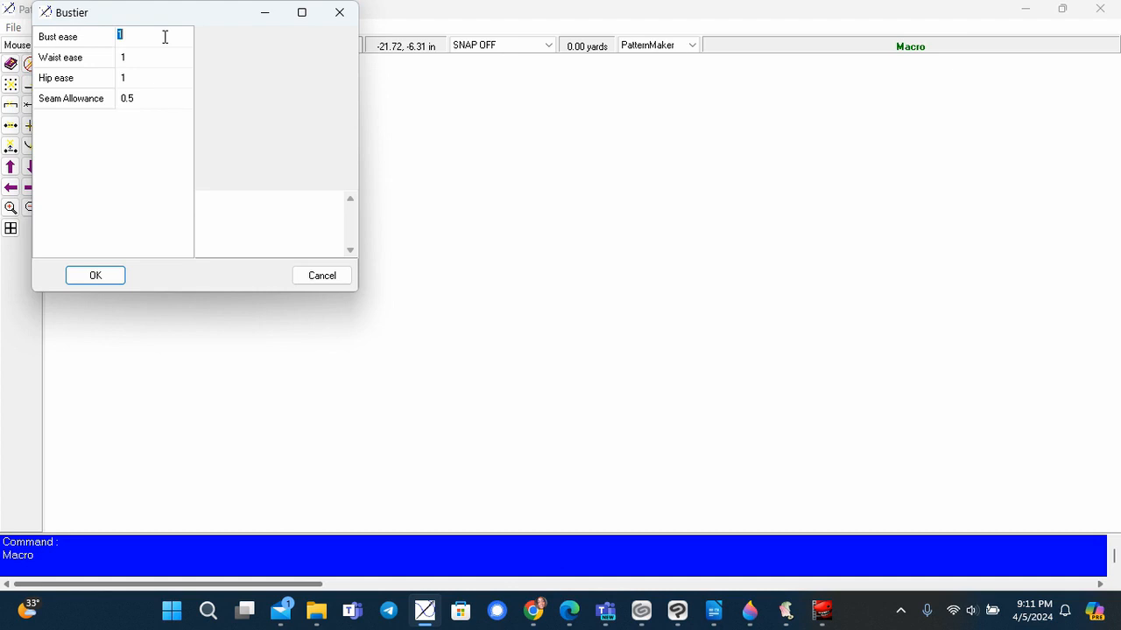
mouse_move(147, 69)
text(0)
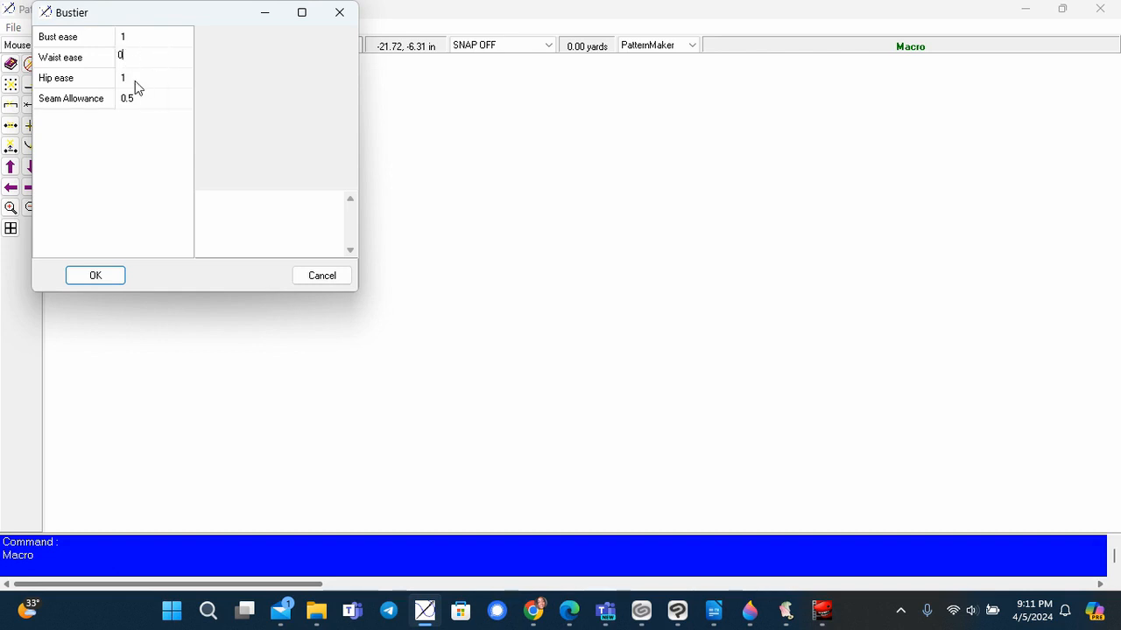
mouse_move(147, 112)
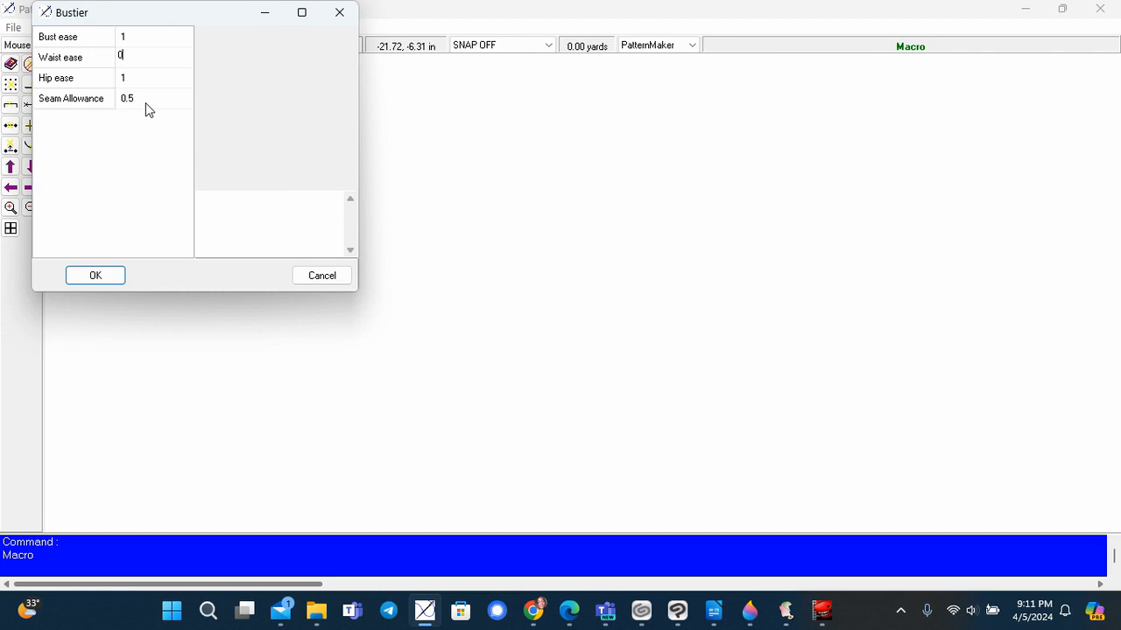
mouse_move(169, 104)
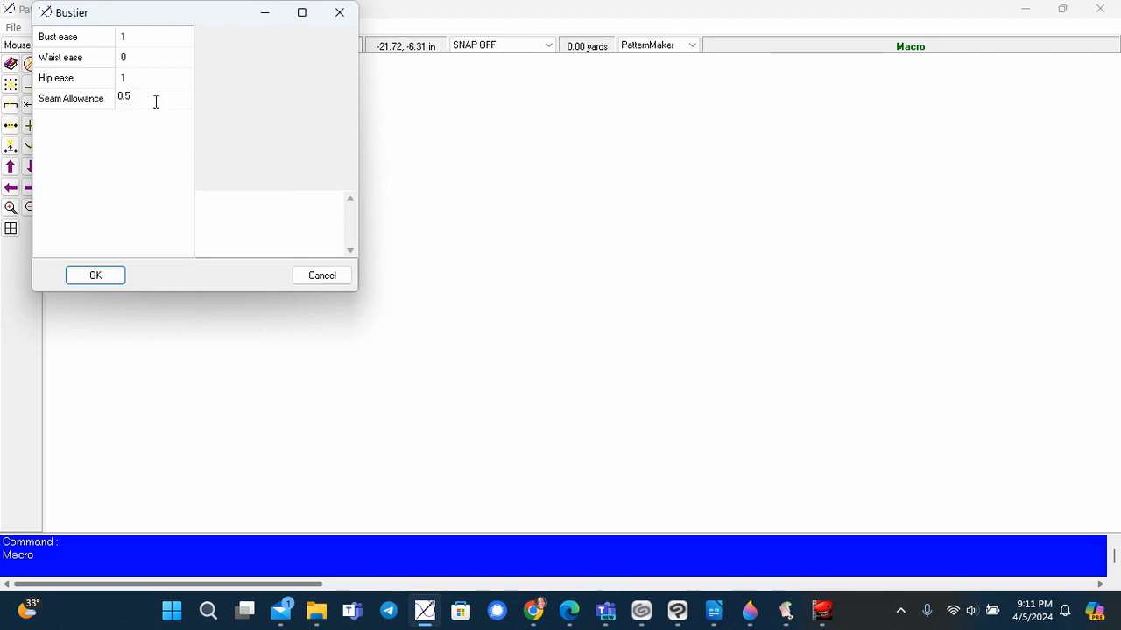
Step: Set waist ease 0 and seam allowance 0.5, then generate the four bustier pieces
text(0)
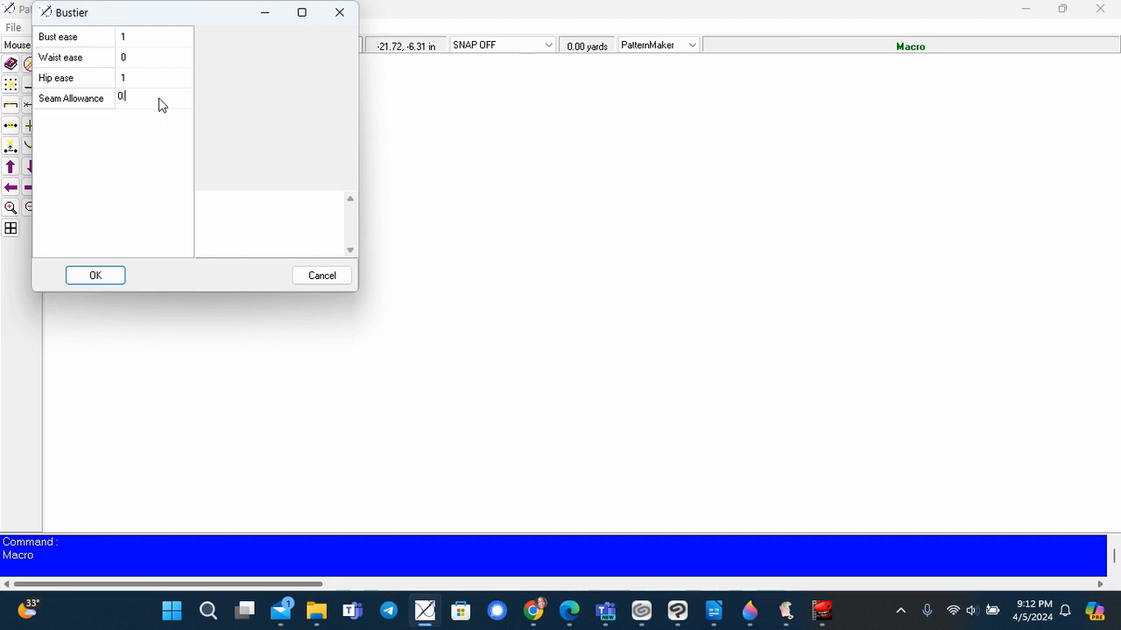
text(.5)
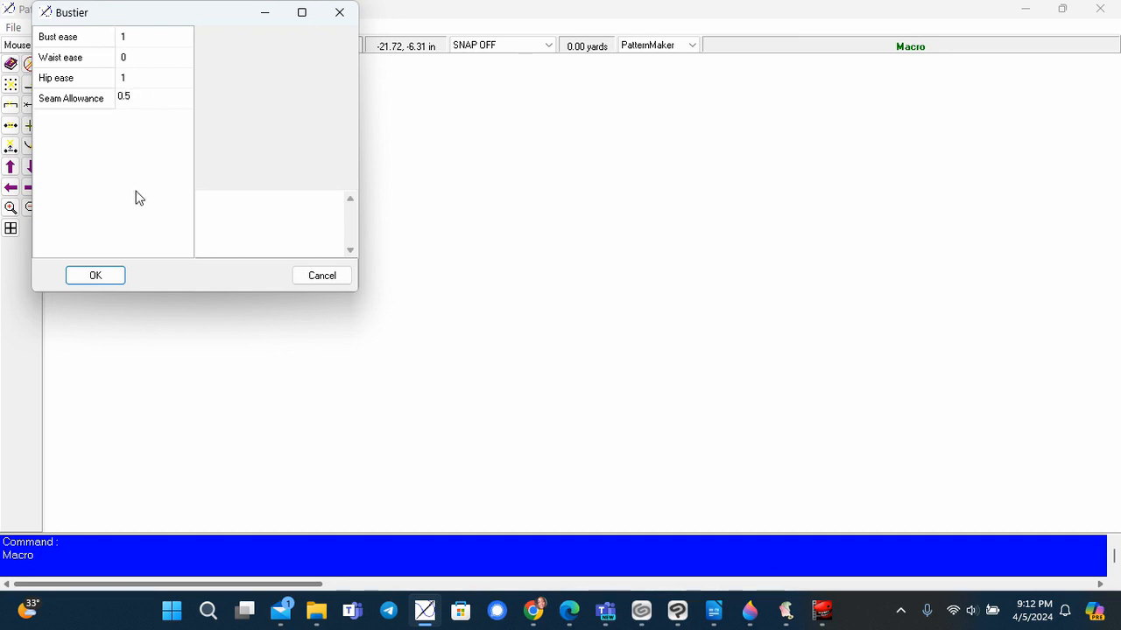
click(94, 275)
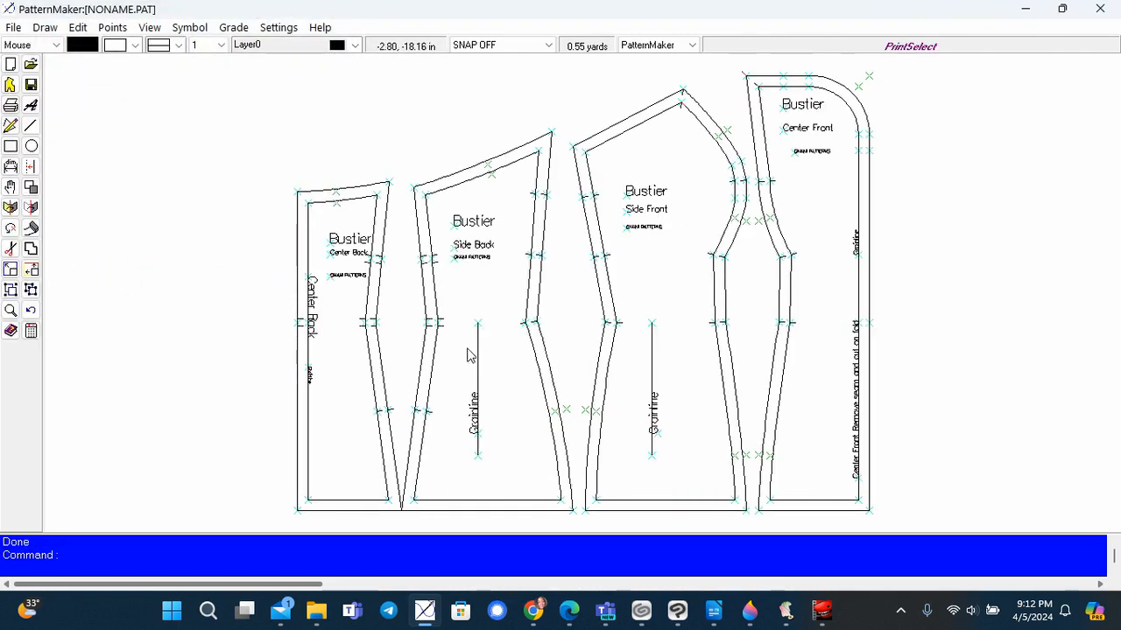
mouse_move(679, 185)
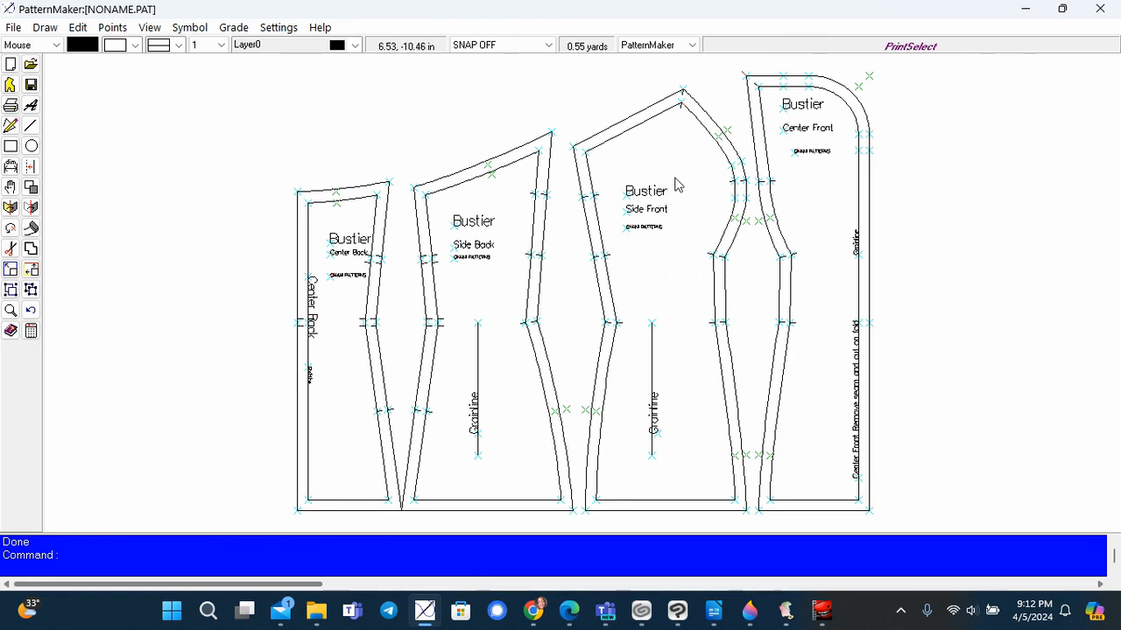
mouse_move(802, 245)
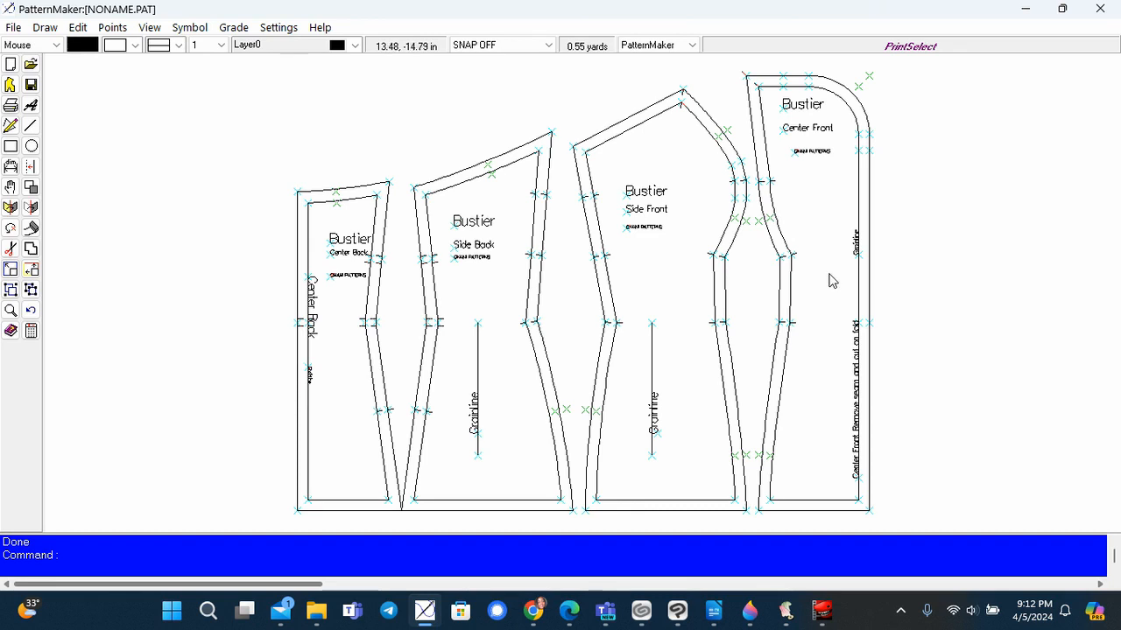
mouse_move(396, 259)
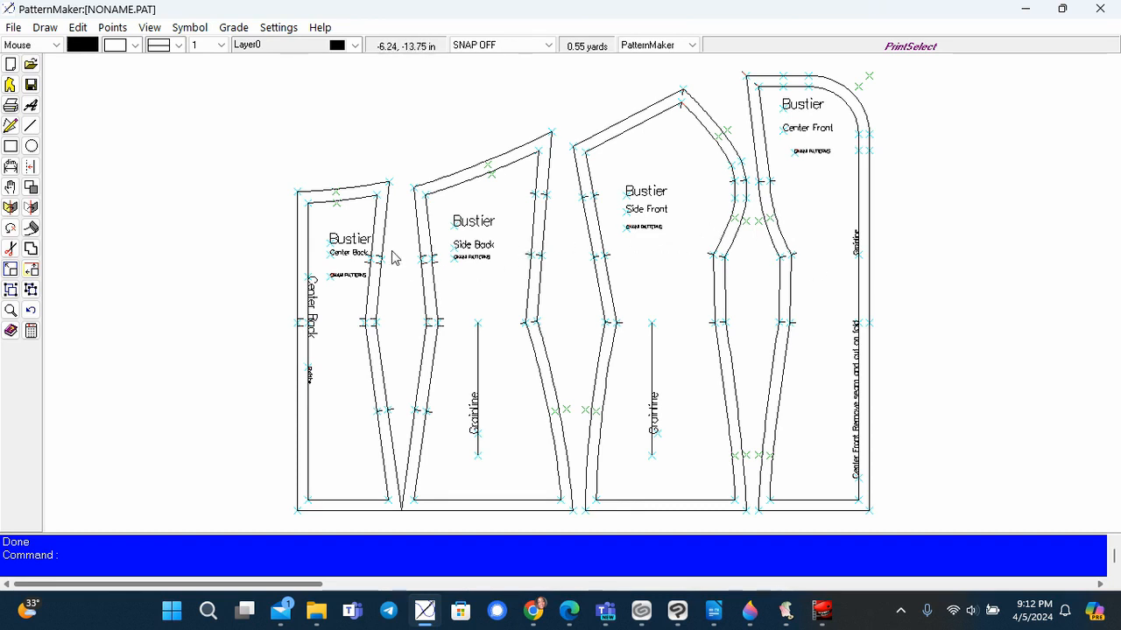
mouse_move(849, 158)
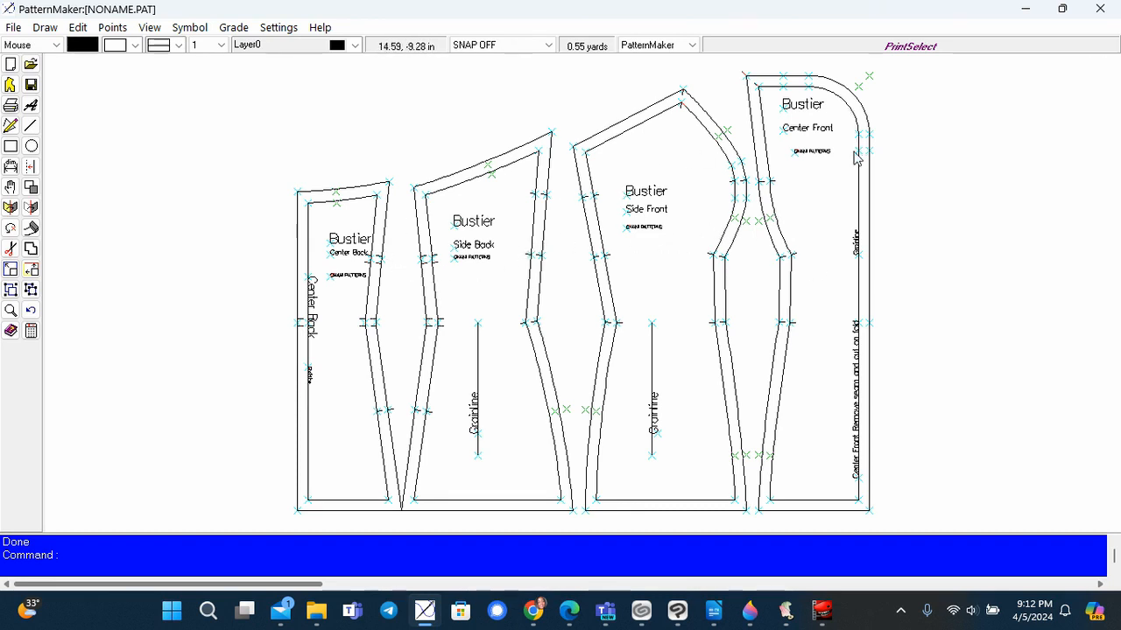
mouse_move(456, 506)
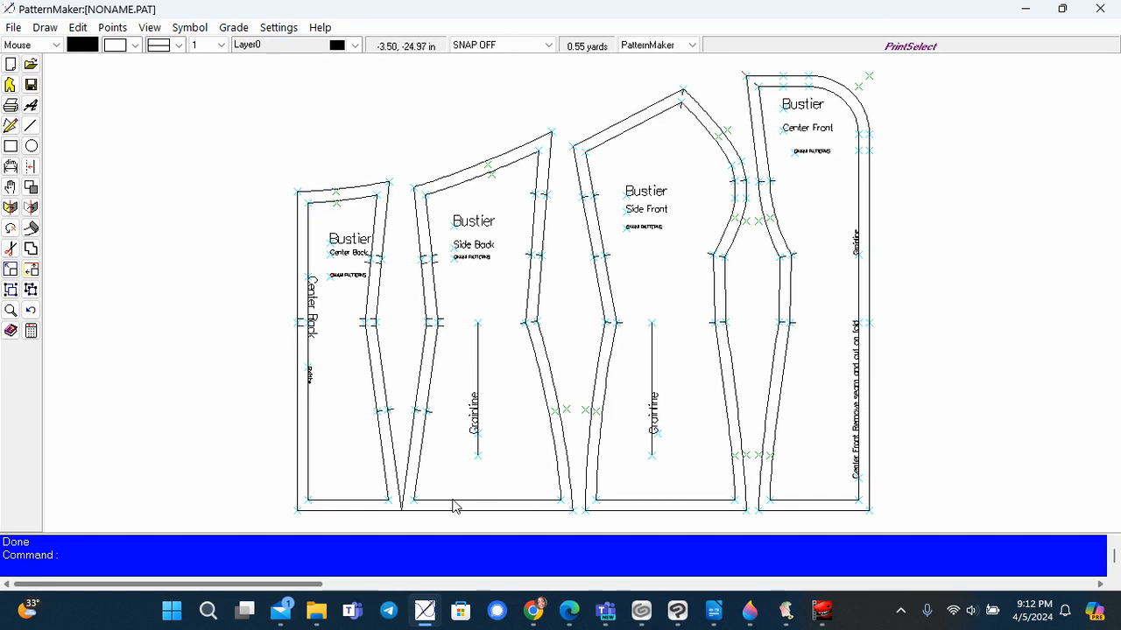
mouse_move(860, 119)
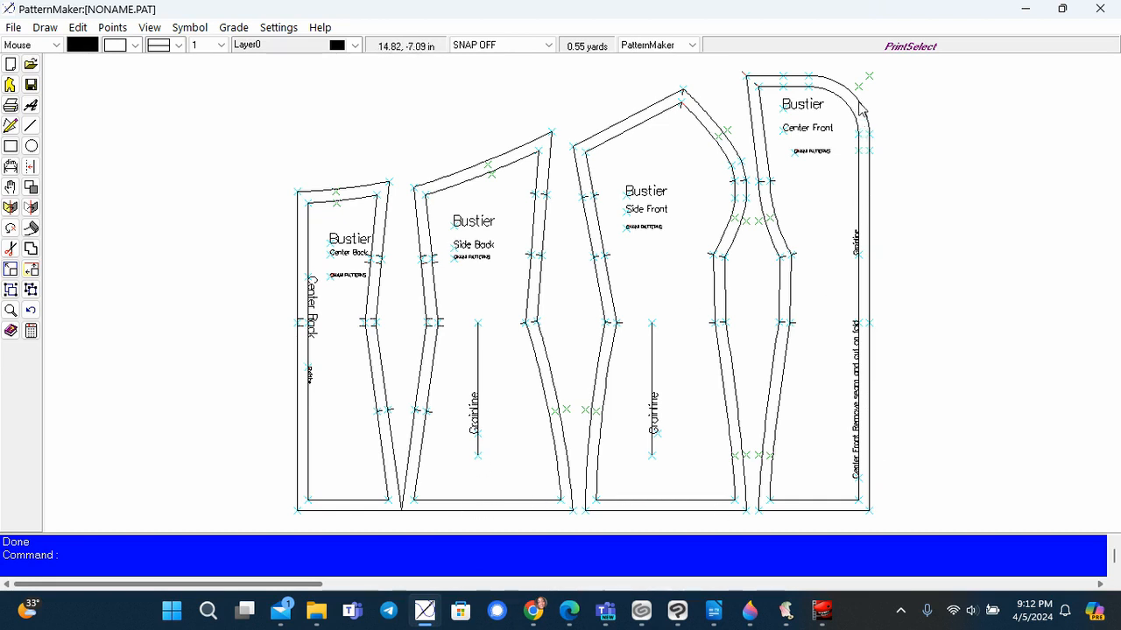
mouse_move(865, 144)
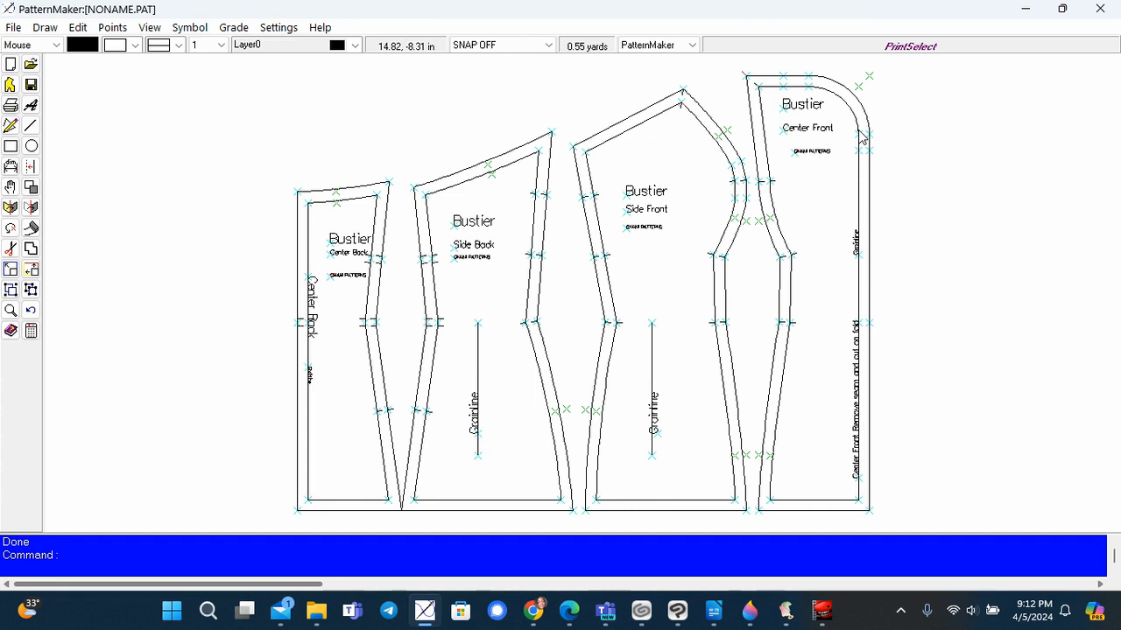
mouse_move(861, 297)
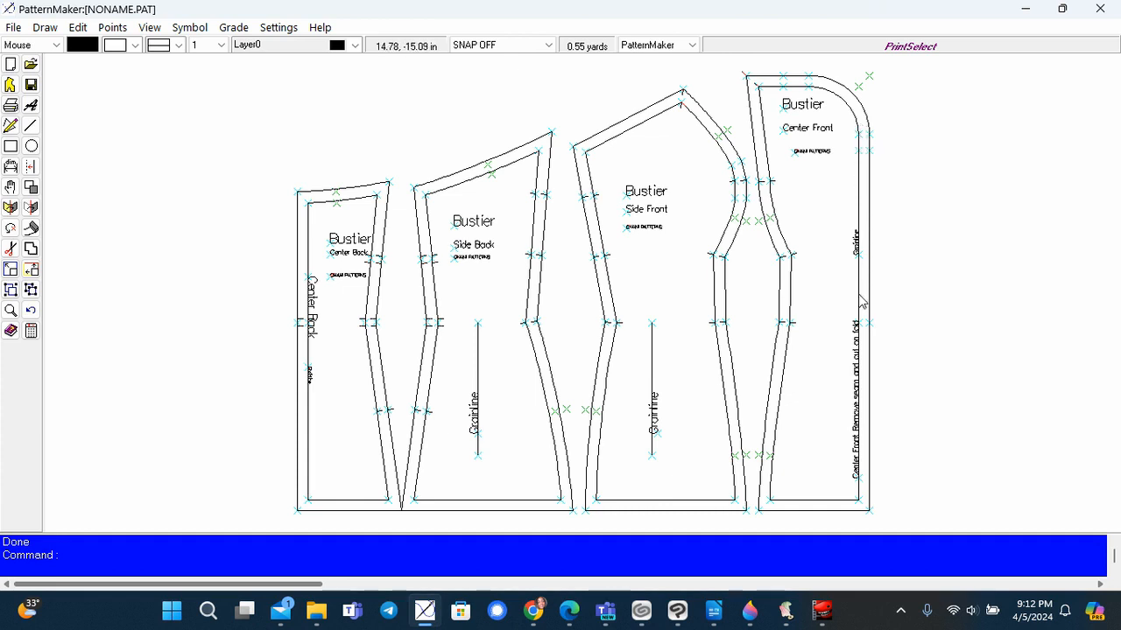
mouse_move(862, 508)
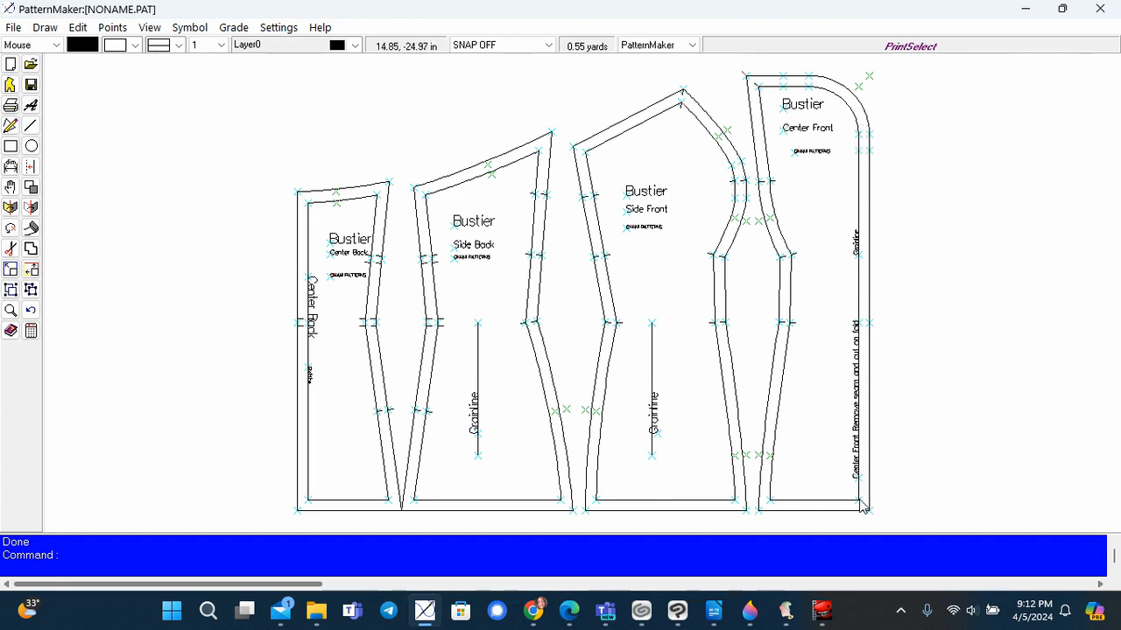
mouse_move(318, 212)
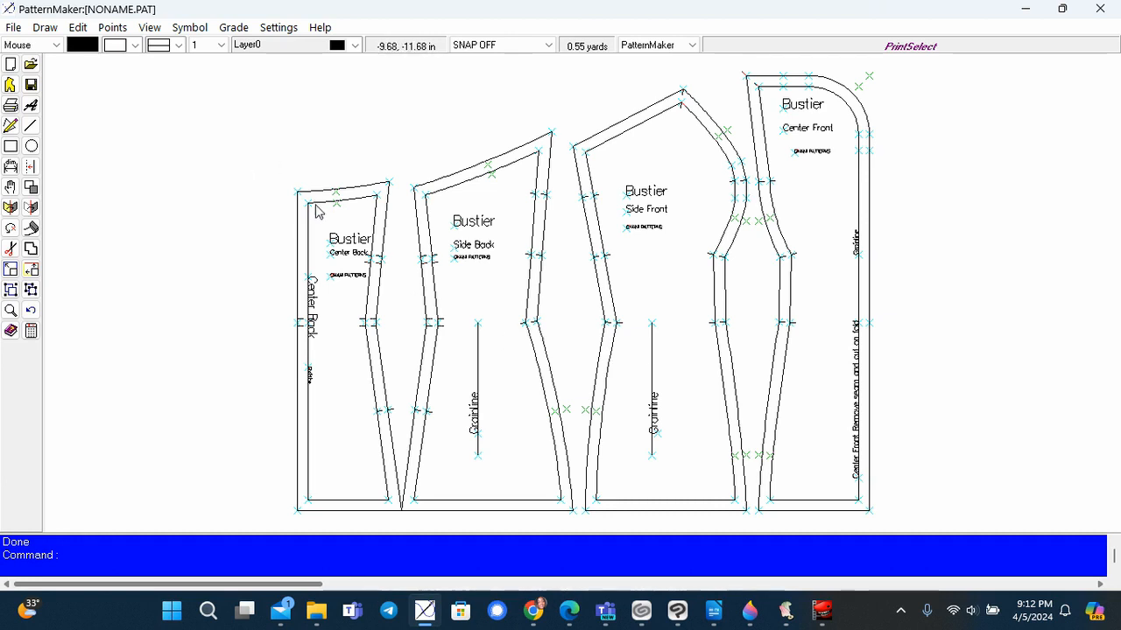
mouse_move(296, 277)
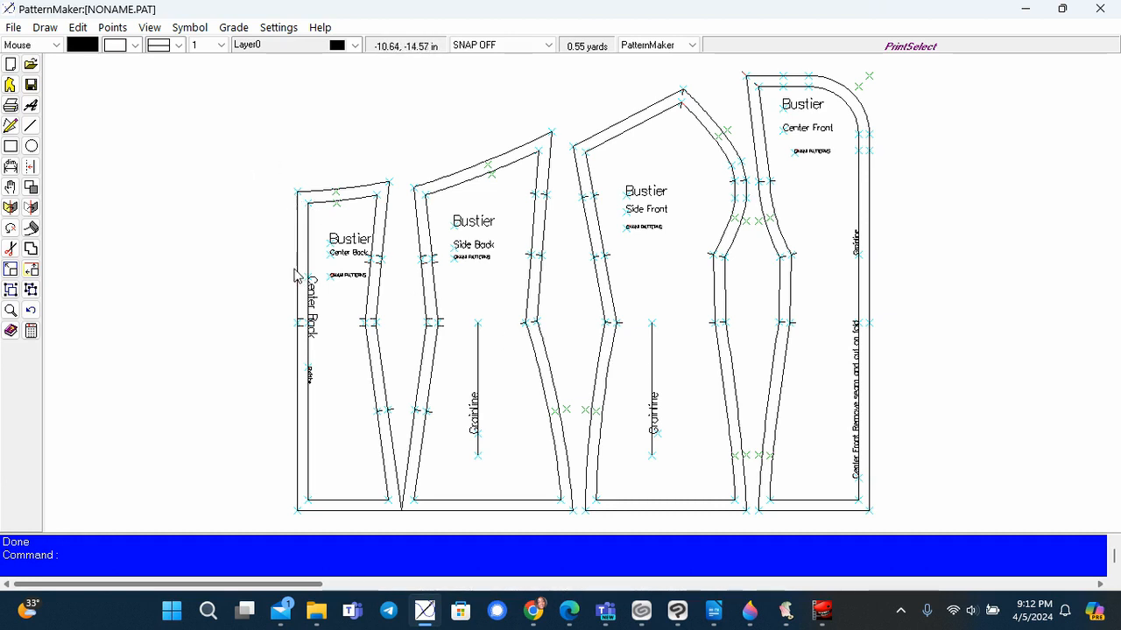
mouse_move(602, 362)
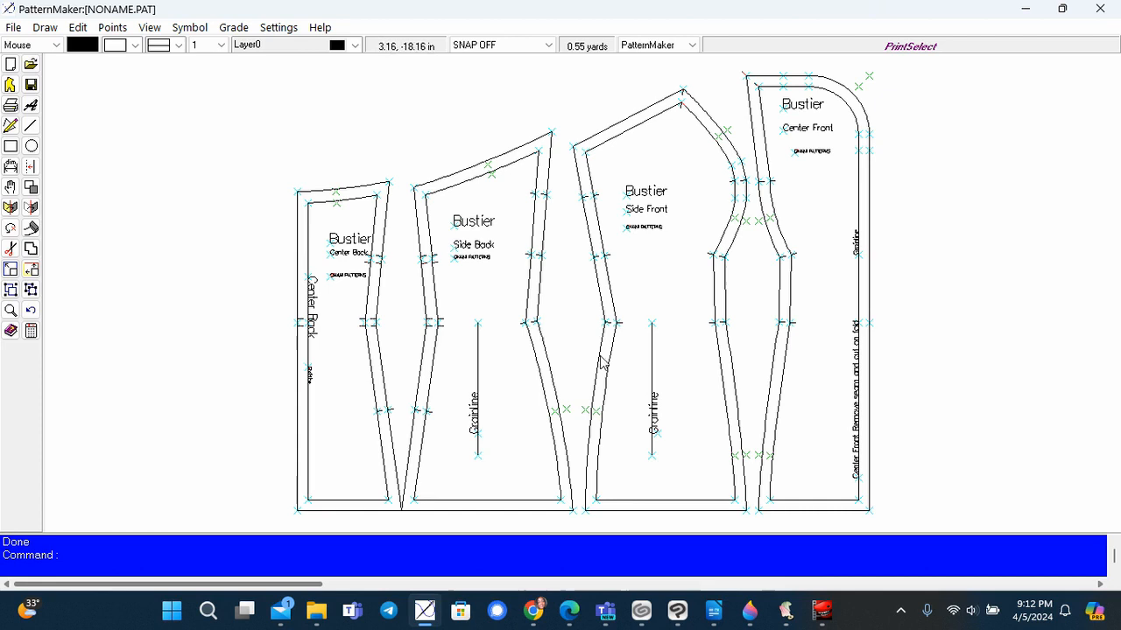
mouse_move(797, 328)
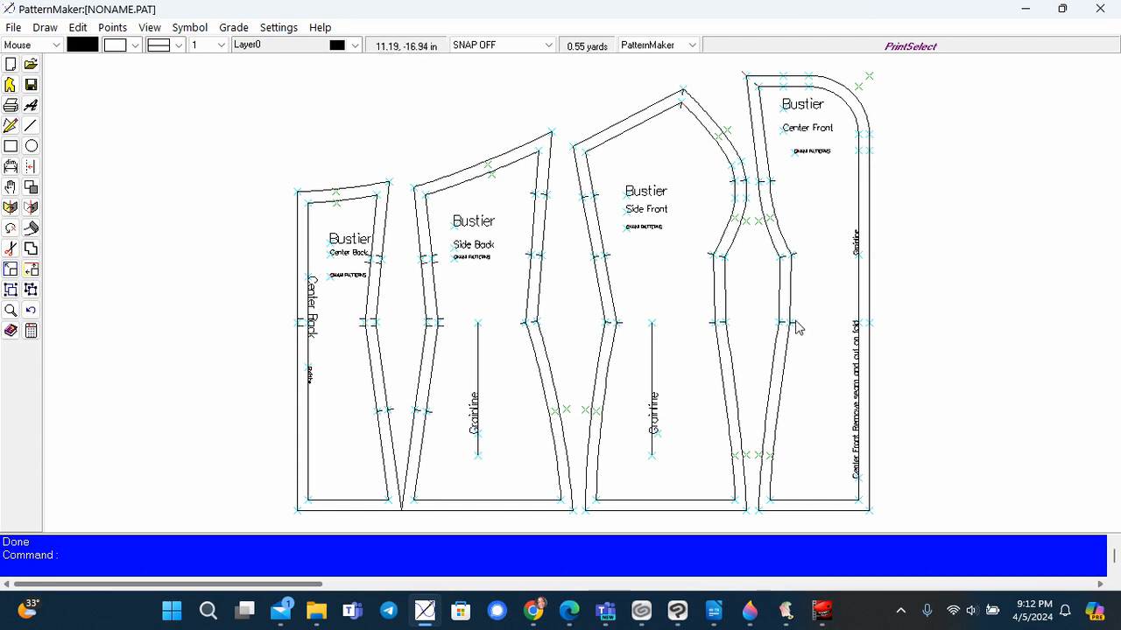
mouse_move(902, 331)
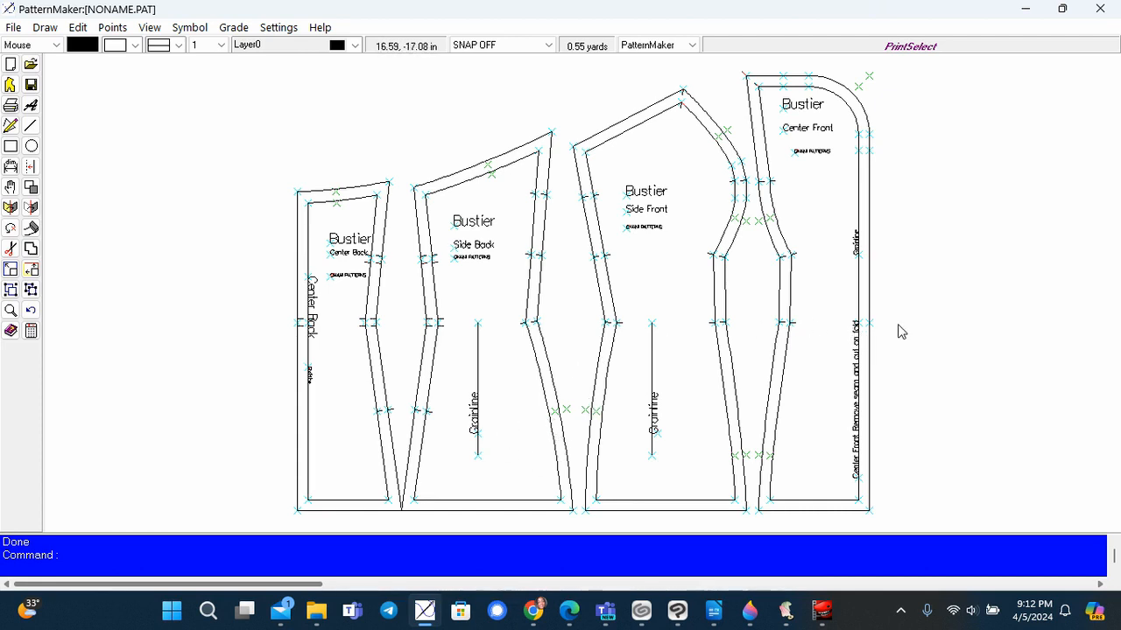
click(14, 26)
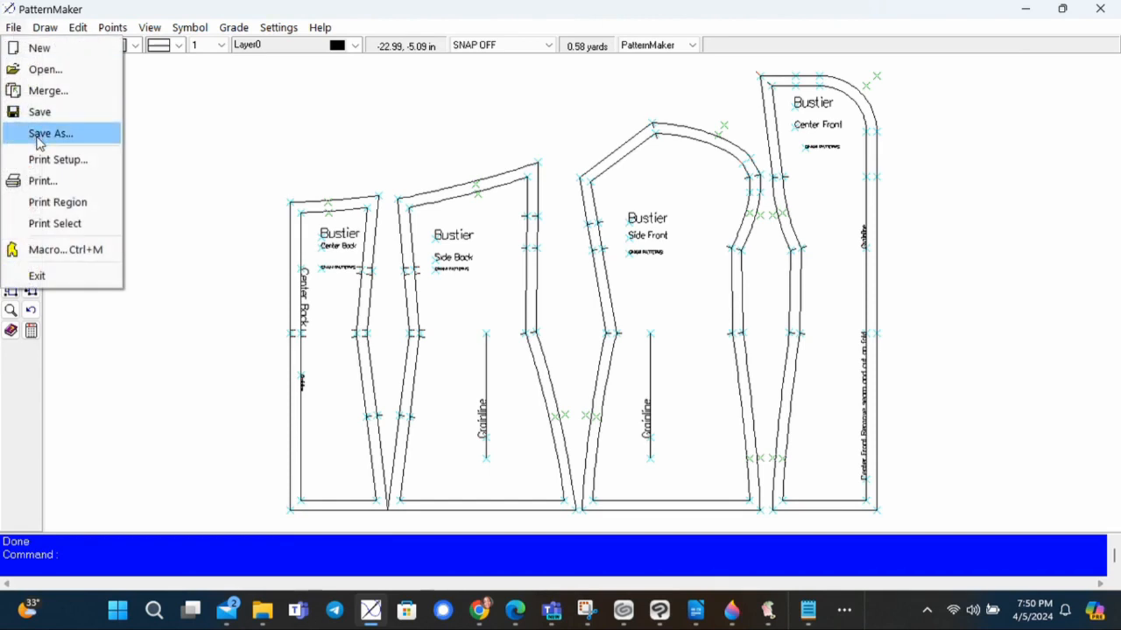
click(58, 159)
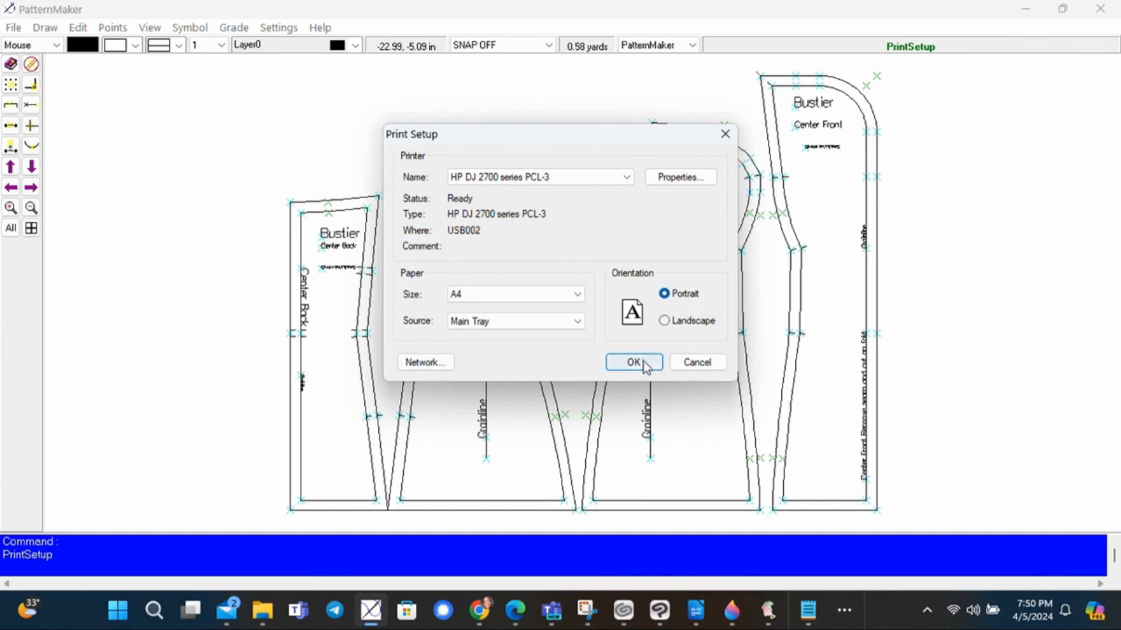
click(634, 361)
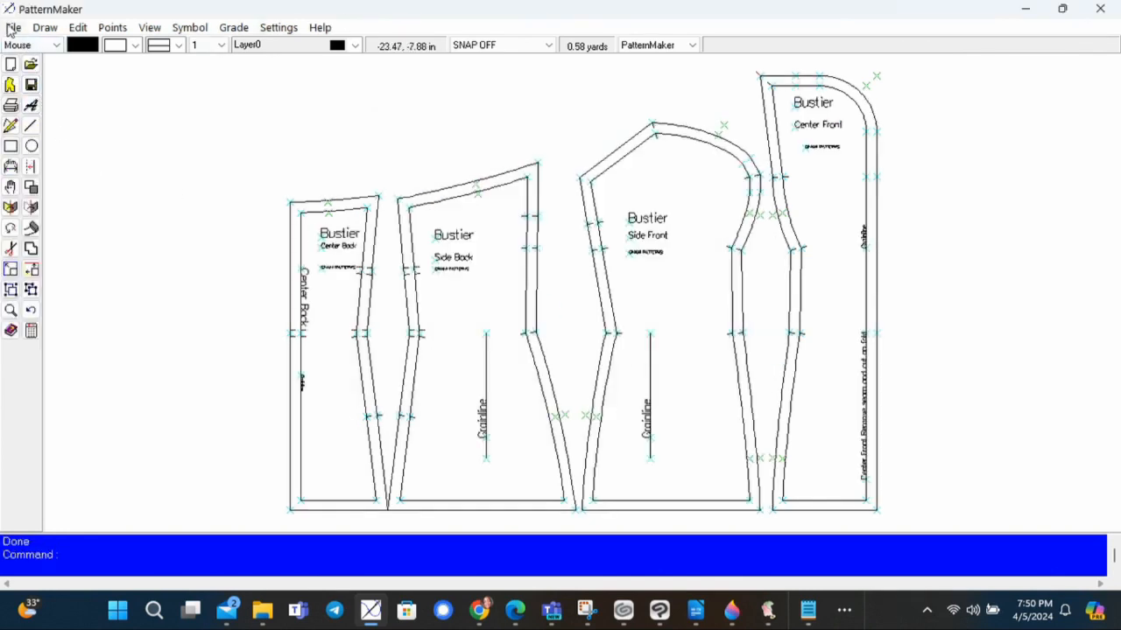
Step: Print the selected Center Back piece at 100% scale via File > Print Select
click(14, 26)
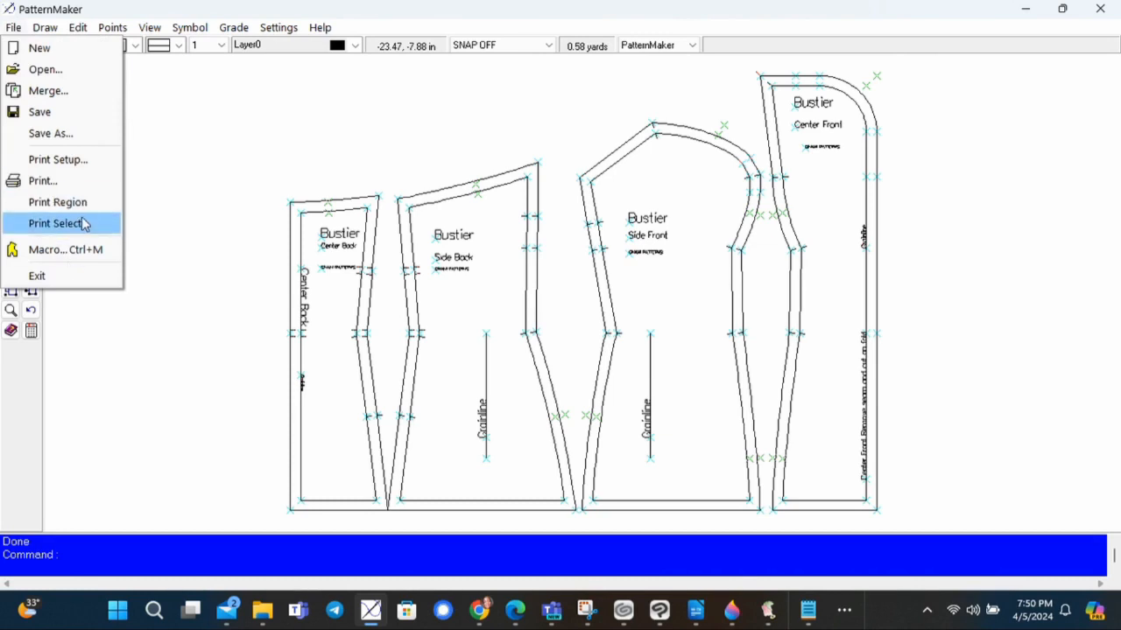
click(58, 224)
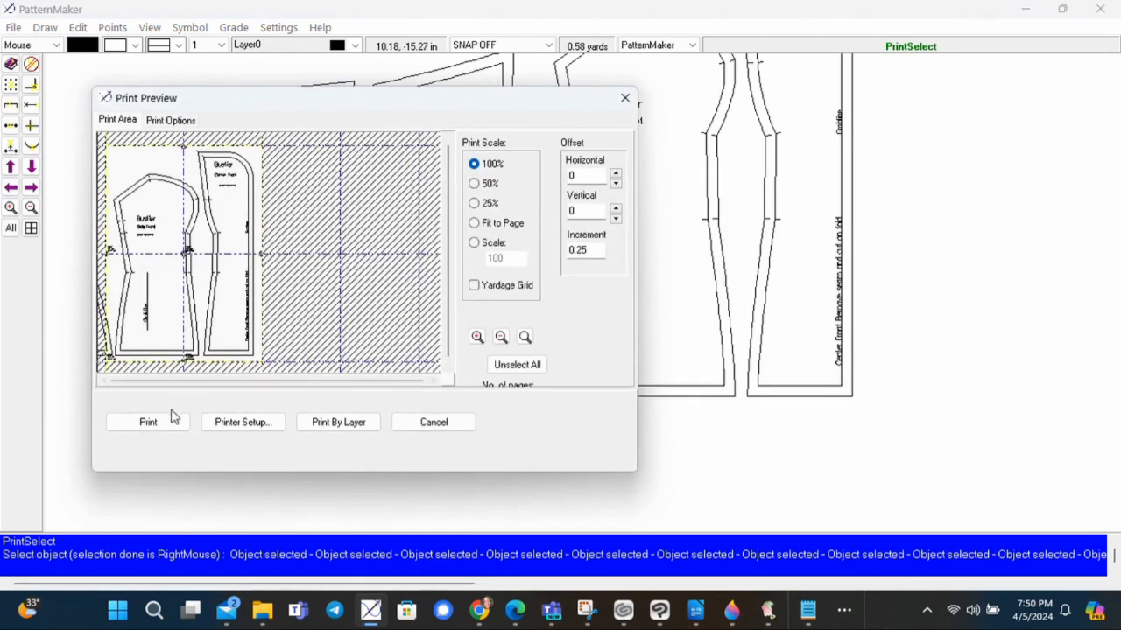
click(432, 422)
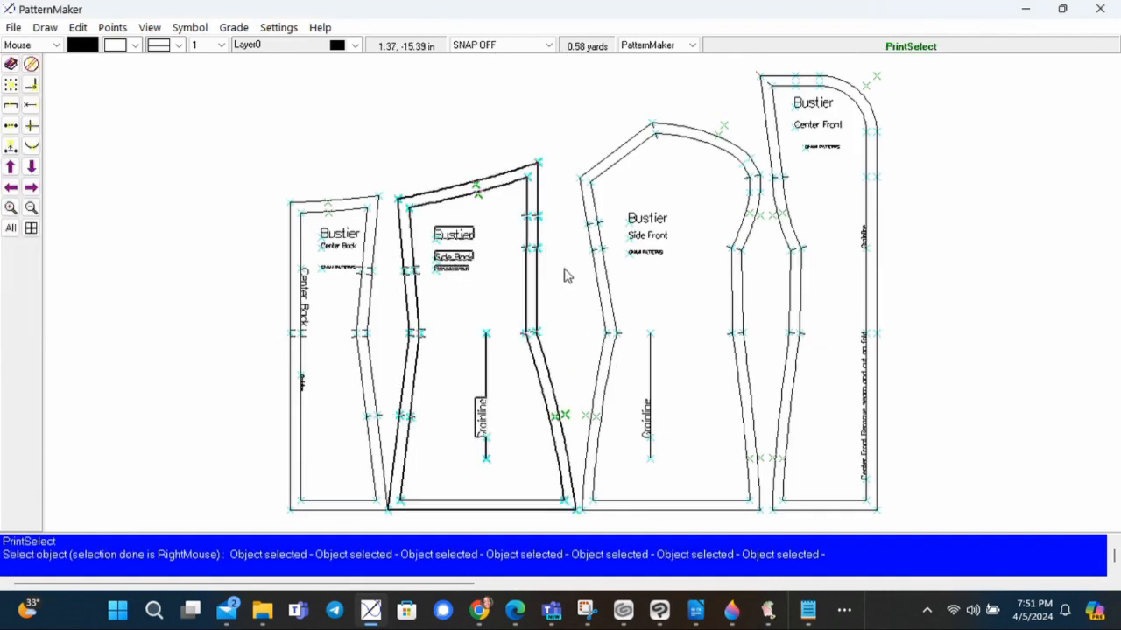